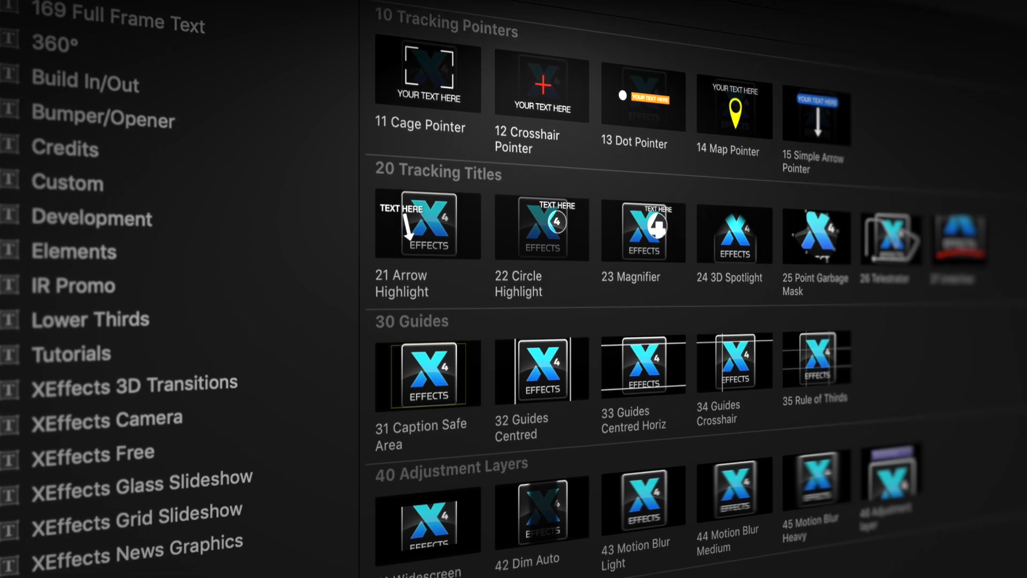
# Step: Select the 63 Side Shade title over the beach clip in the timeline
pyautogui.scroll(-3)
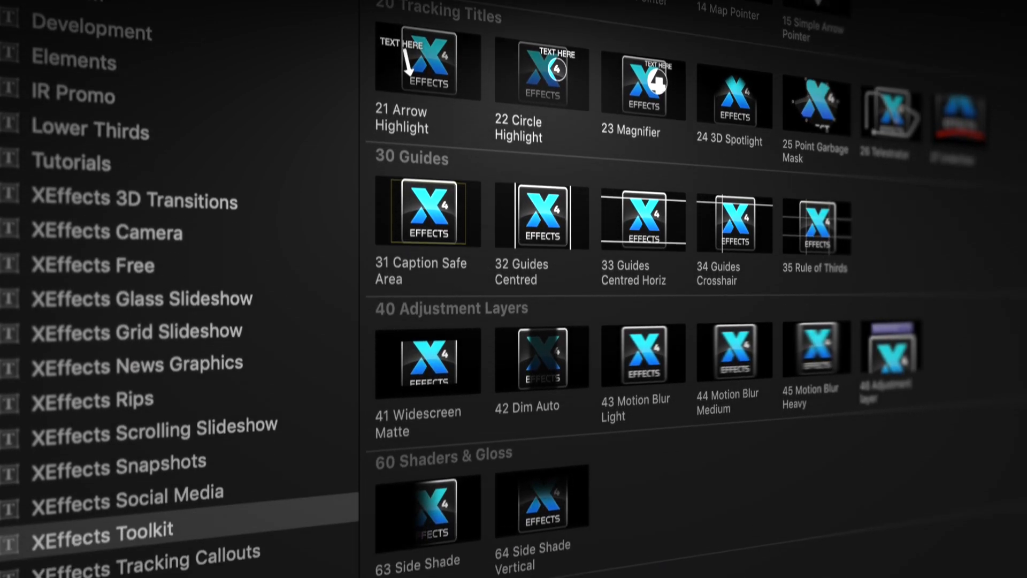
pyautogui.scroll(-3)
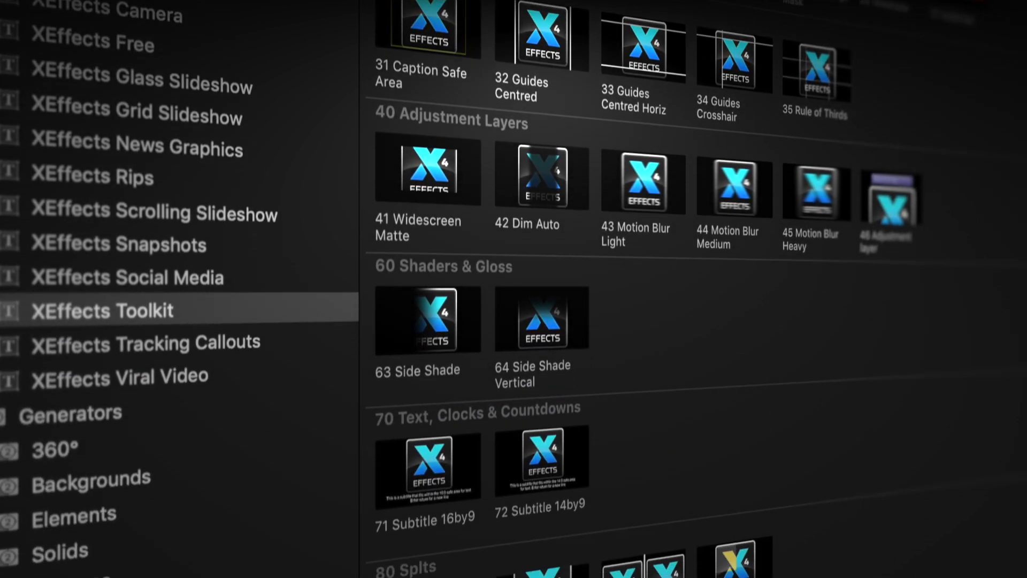
pyautogui.scroll(-3)
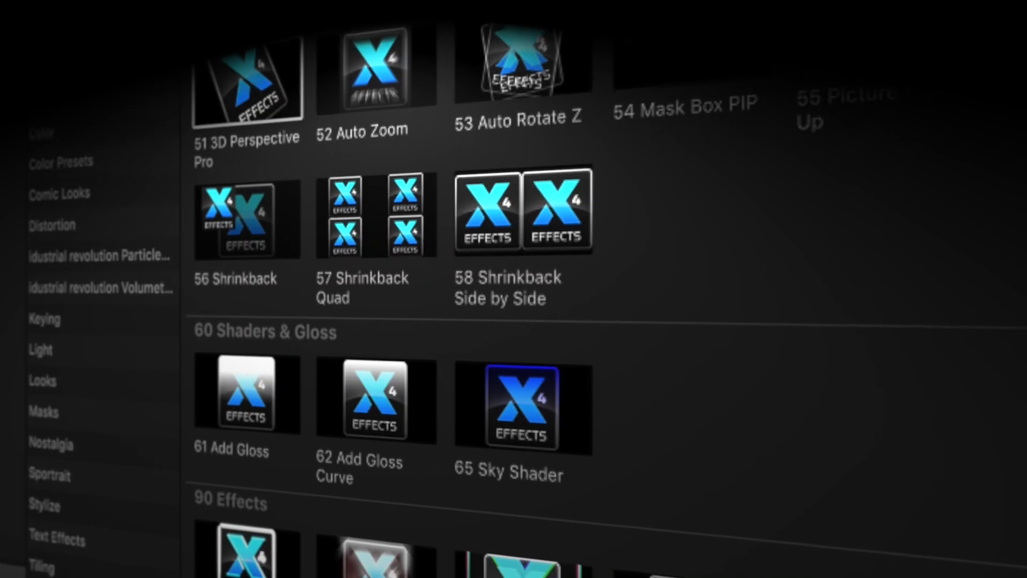
pyautogui.scroll(-3)
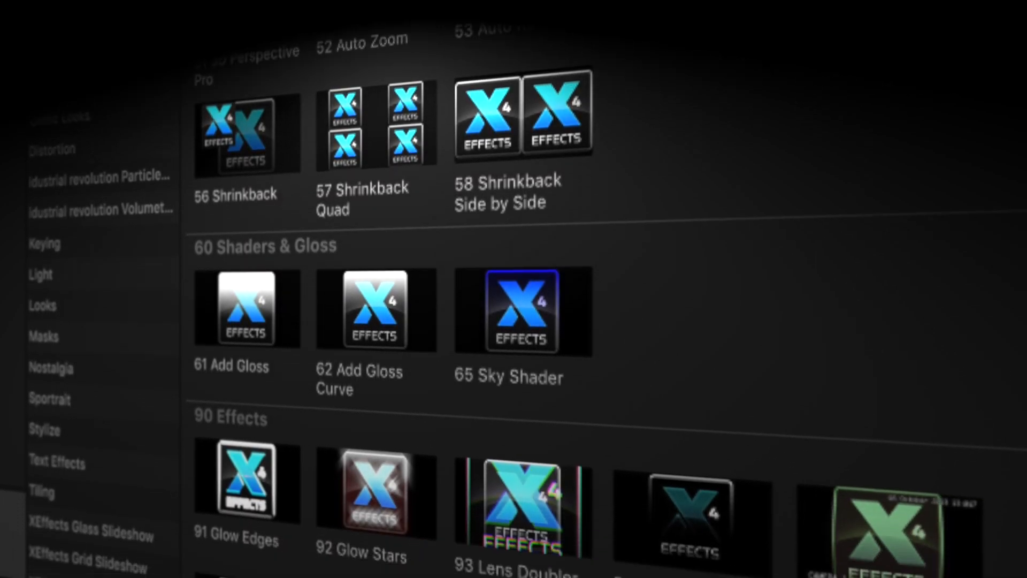
pyautogui.click(99, 334)
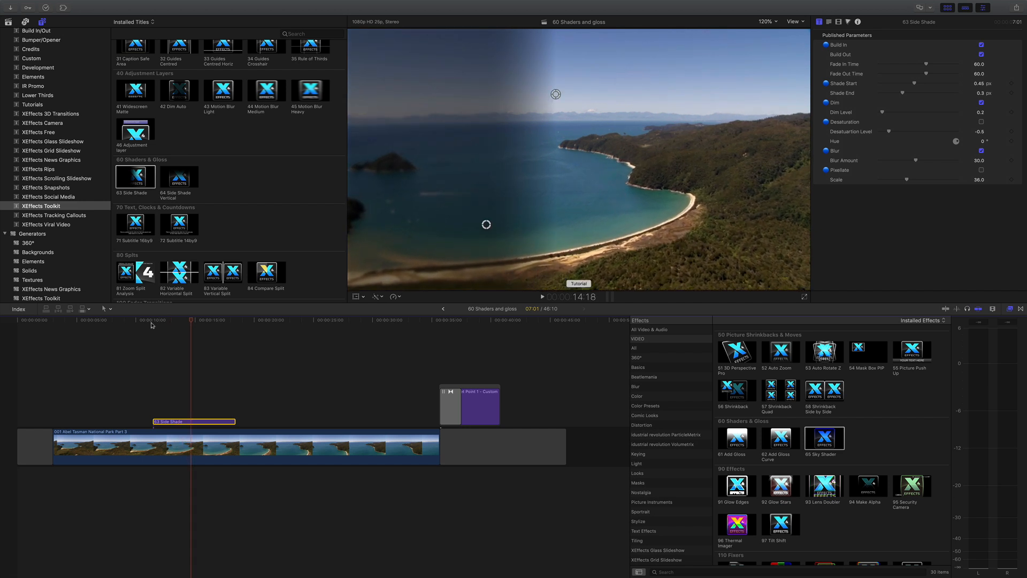
pyautogui.moveTo(443, 135)
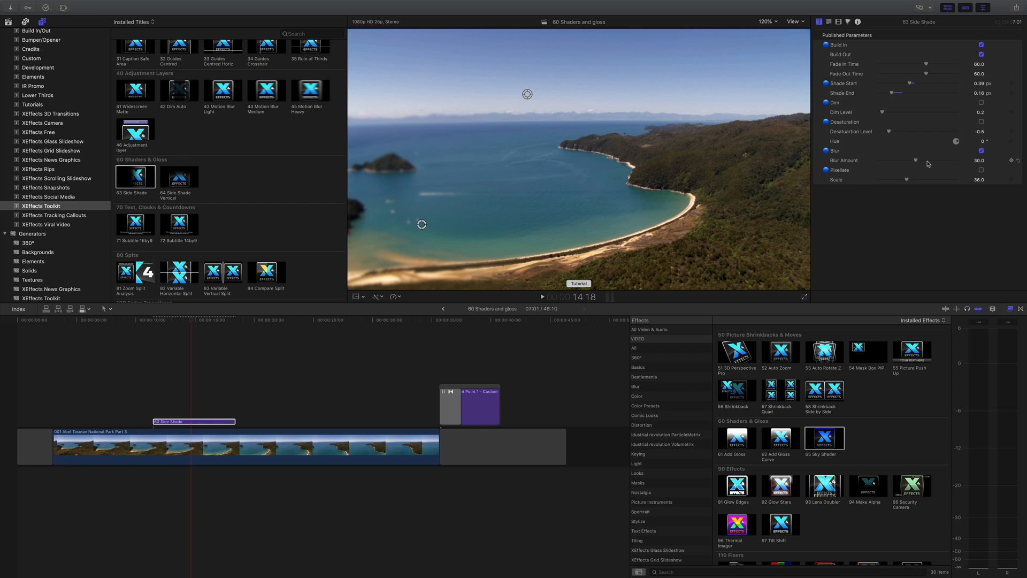
# Step: Raise the Side Shade's Blur Amount to 54 for a stronger edge blur
pyautogui.moveTo(915, 159); pyautogui.dragTo(943, 159)
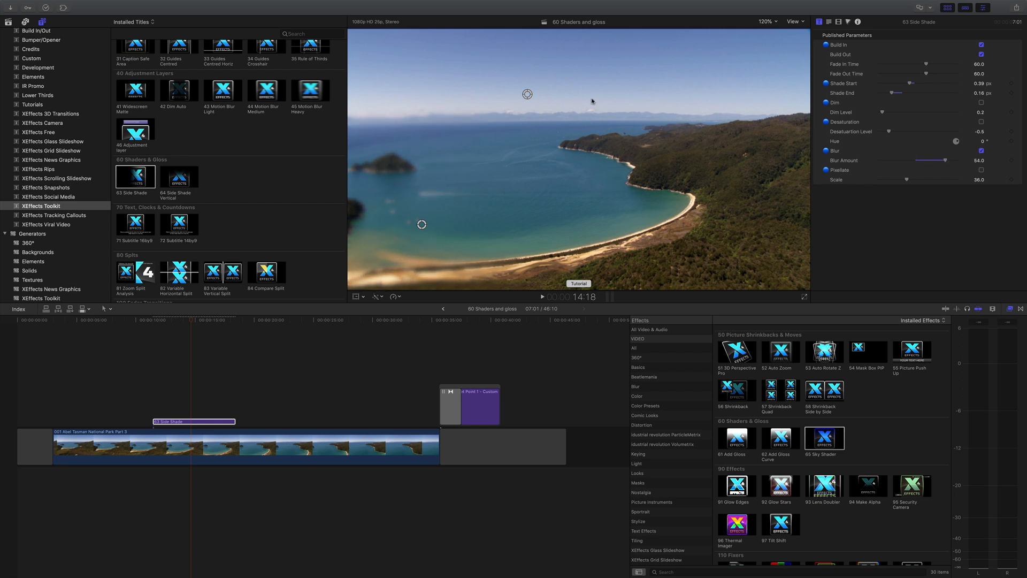
pyautogui.moveTo(527, 94); pyautogui.dragTo(518, 95)
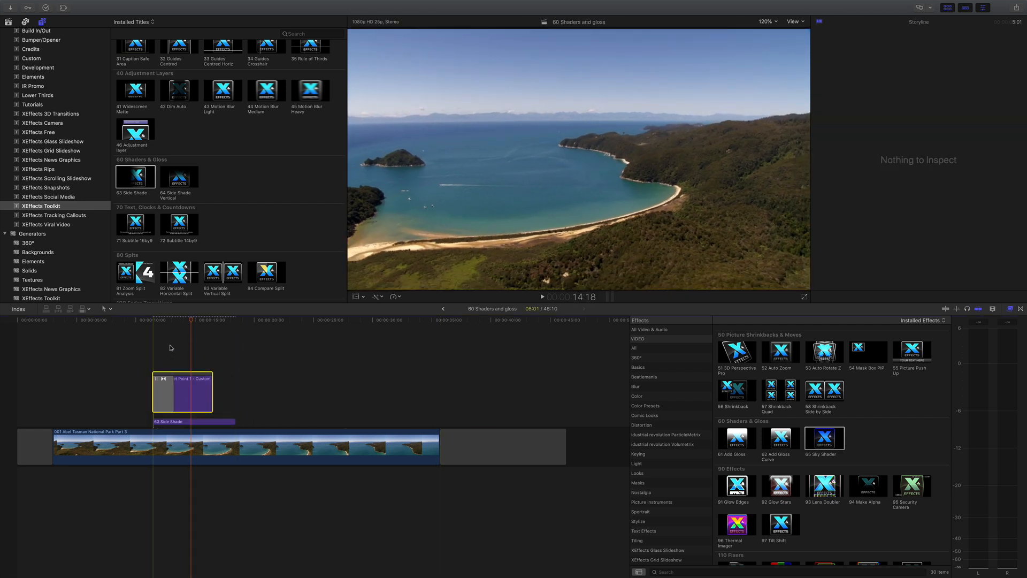
# Step: Preview the five-line Bullet Point title layered above the blurred Side Shade on the beach
pyautogui.click(154, 320)
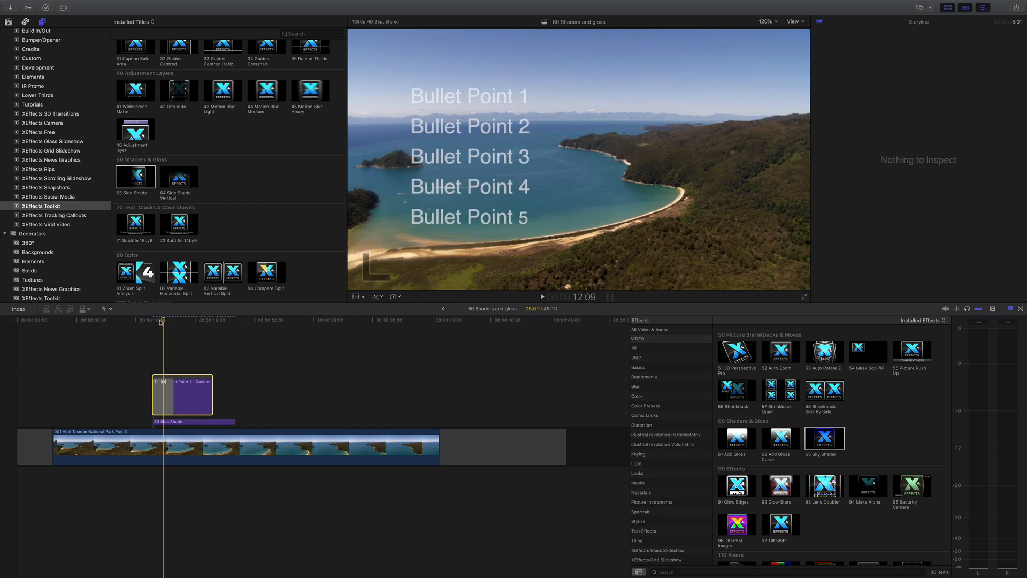
pyautogui.click(197, 319)
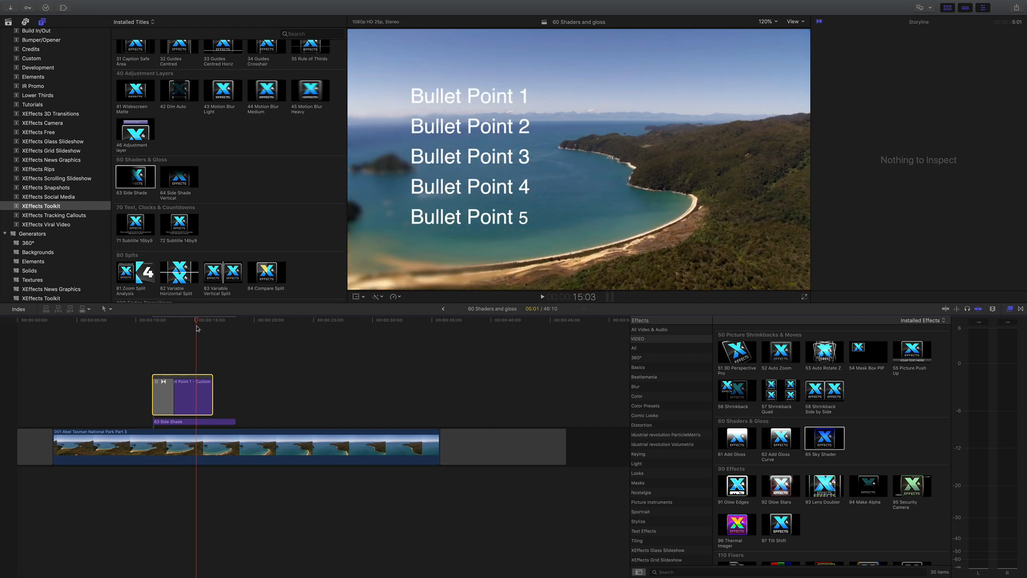
pyautogui.moveTo(418, 227)
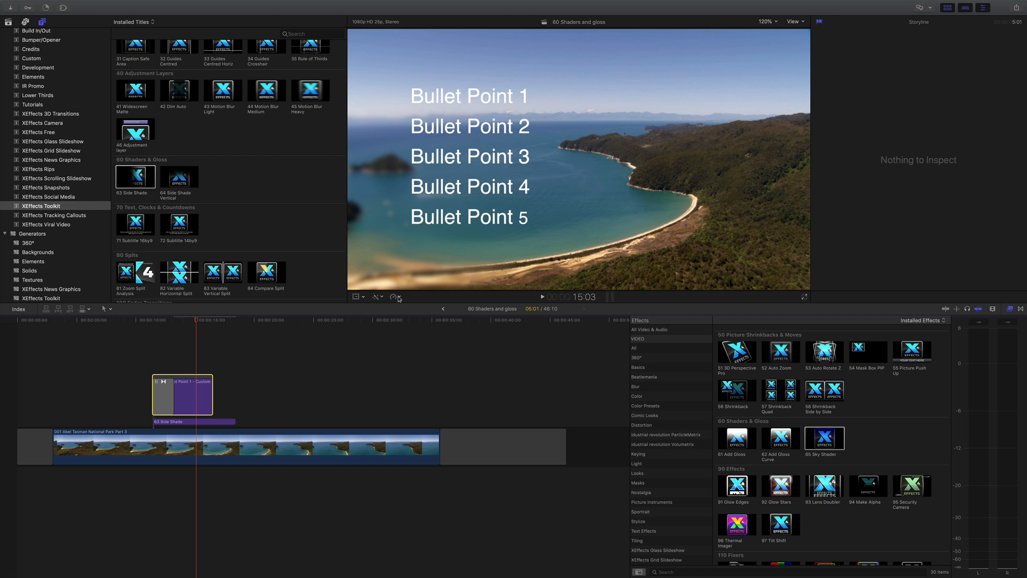
pyautogui.click(193, 421)
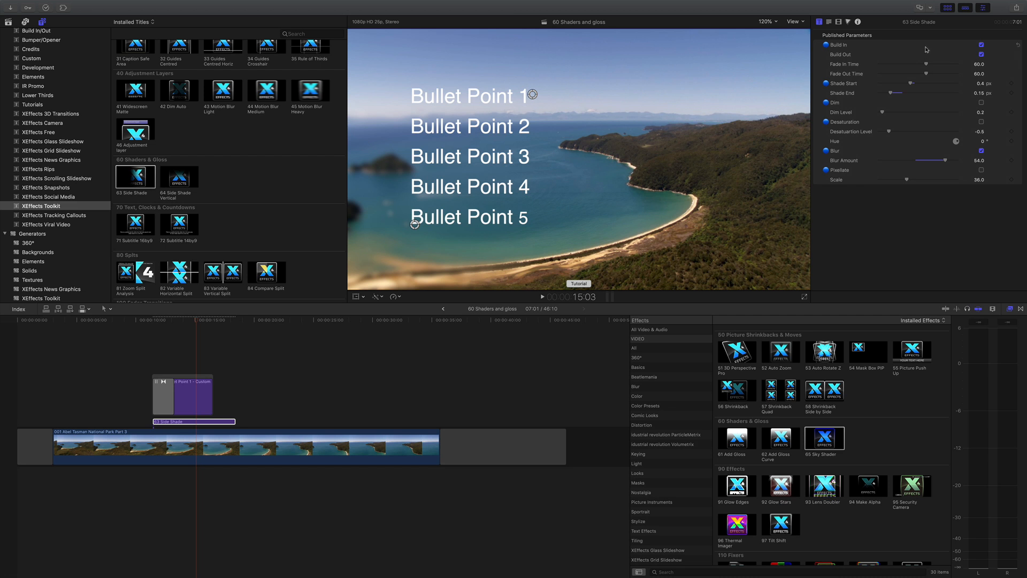
pyautogui.moveTo(927, 49)
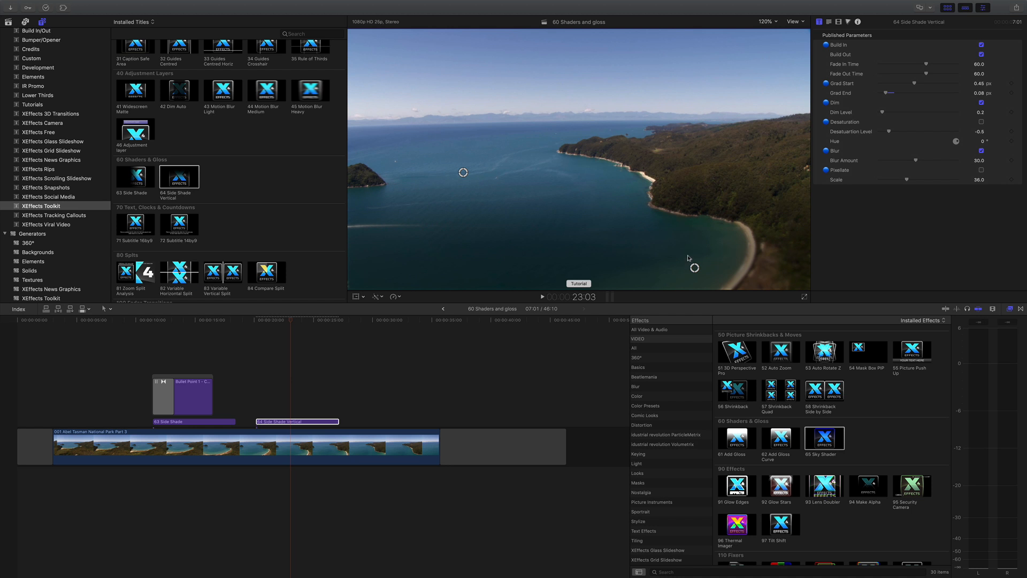
pyautogui.moveTo(482, 251)
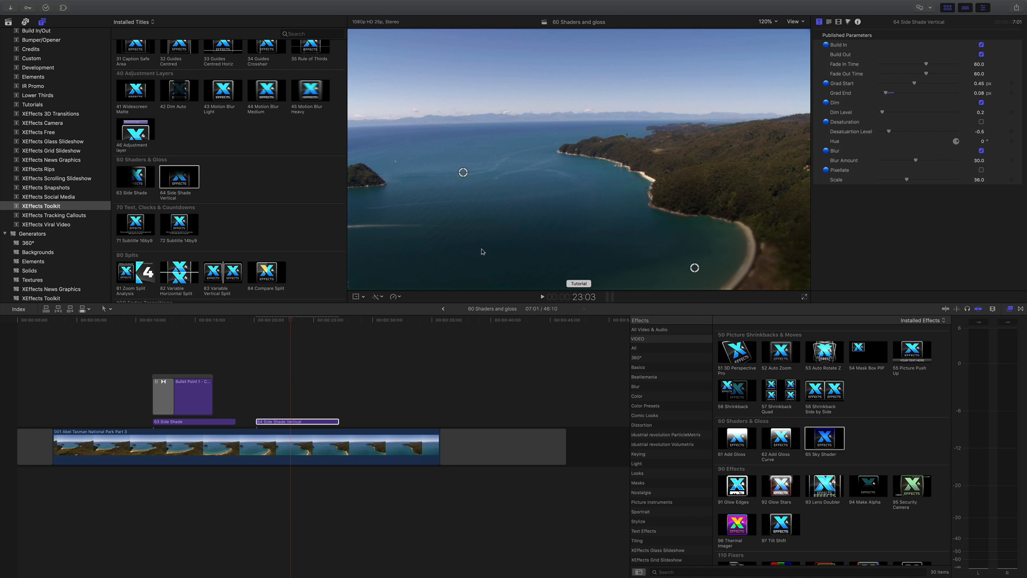
pyautogui.moveTo(718, 244)
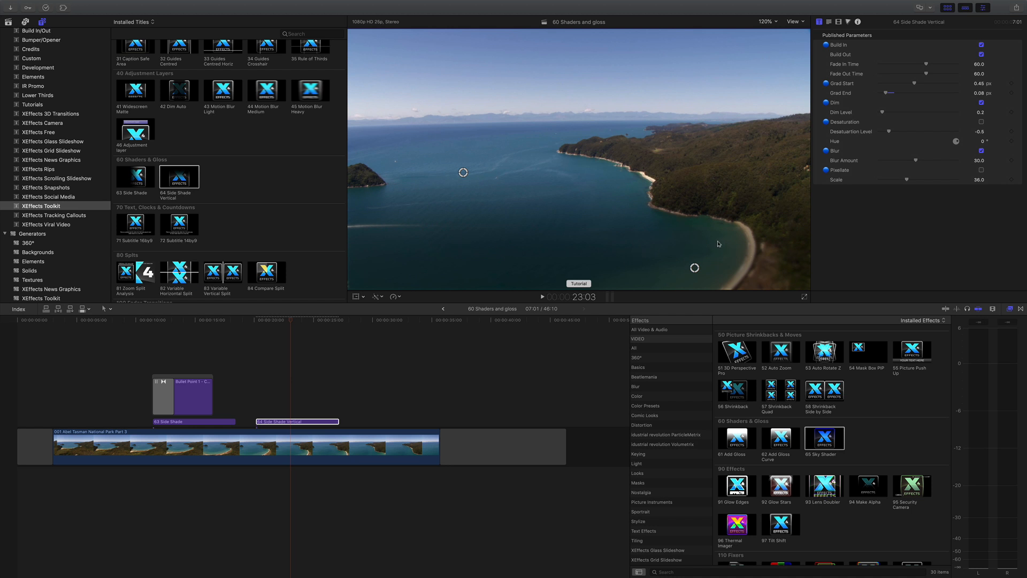
pyautogui.moveTo(678, 250)
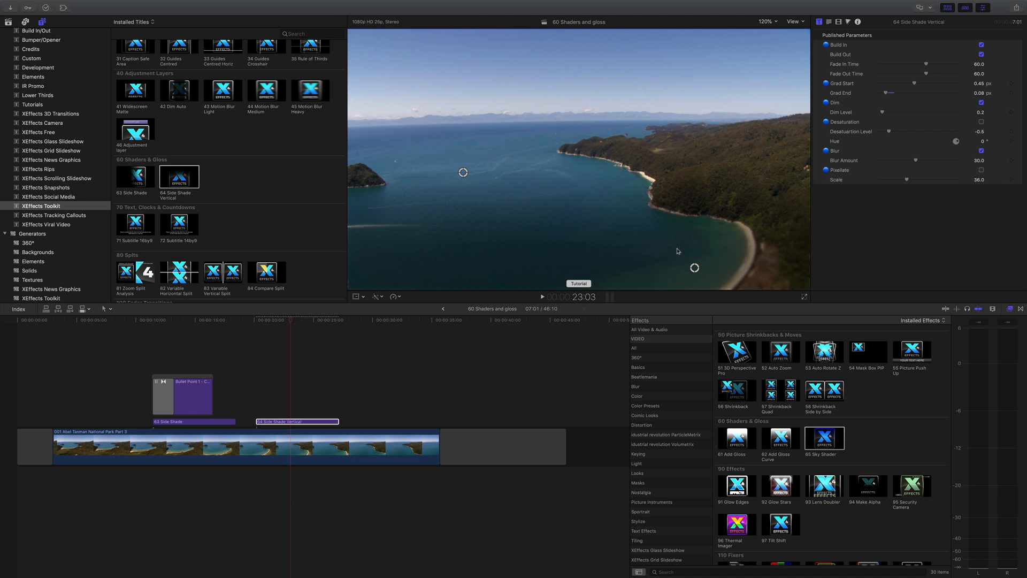
pyautogui.moveTo(758, 254)
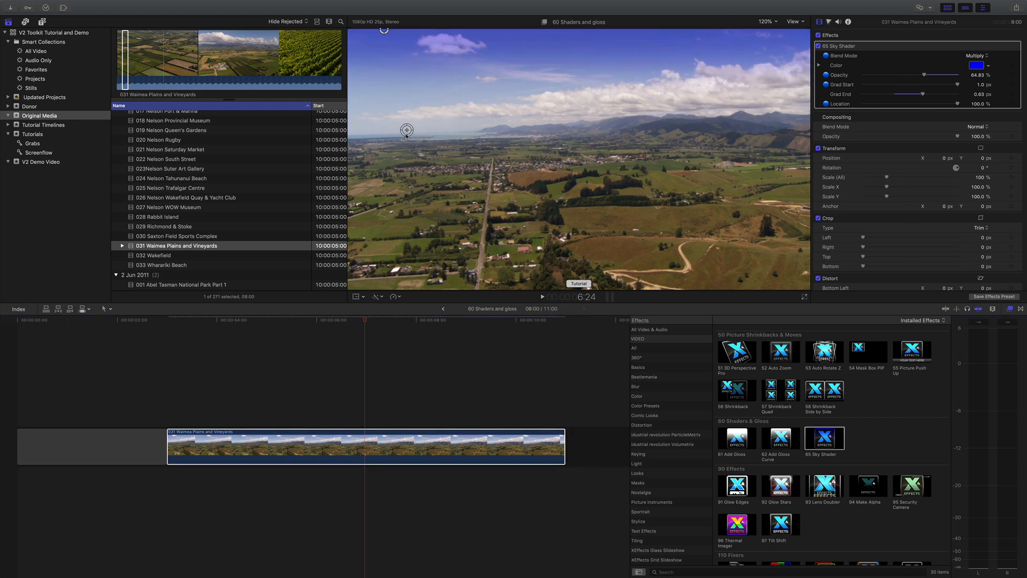
# Step: Tint the Waimea Plains sky blue with Sky Shader in Multiply mode at about 65% opacity
pyautogui.moveTo(406, 129); pyautogui.dragTo(398, 139)
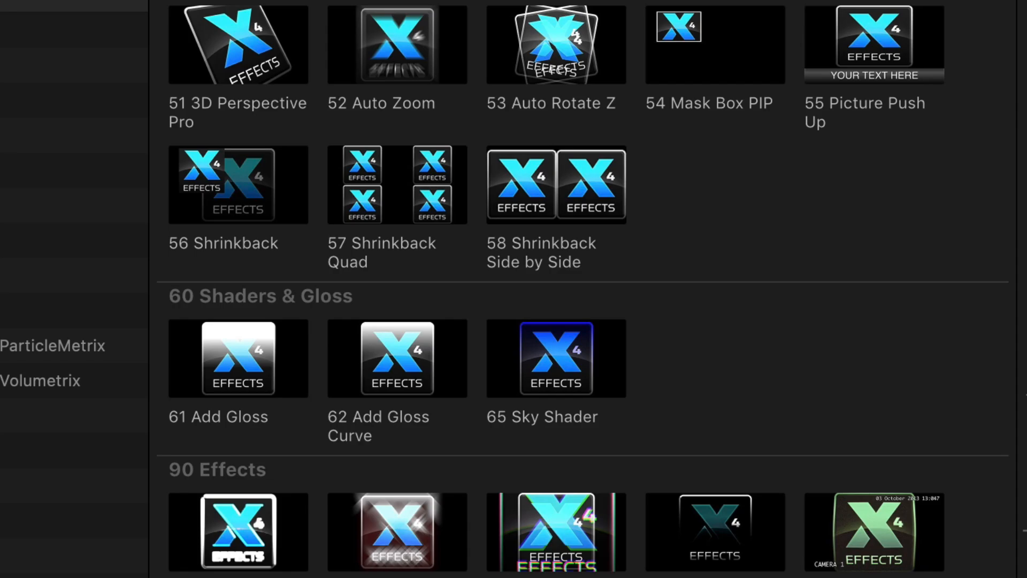
pyautogui.moveTo(243, 462)
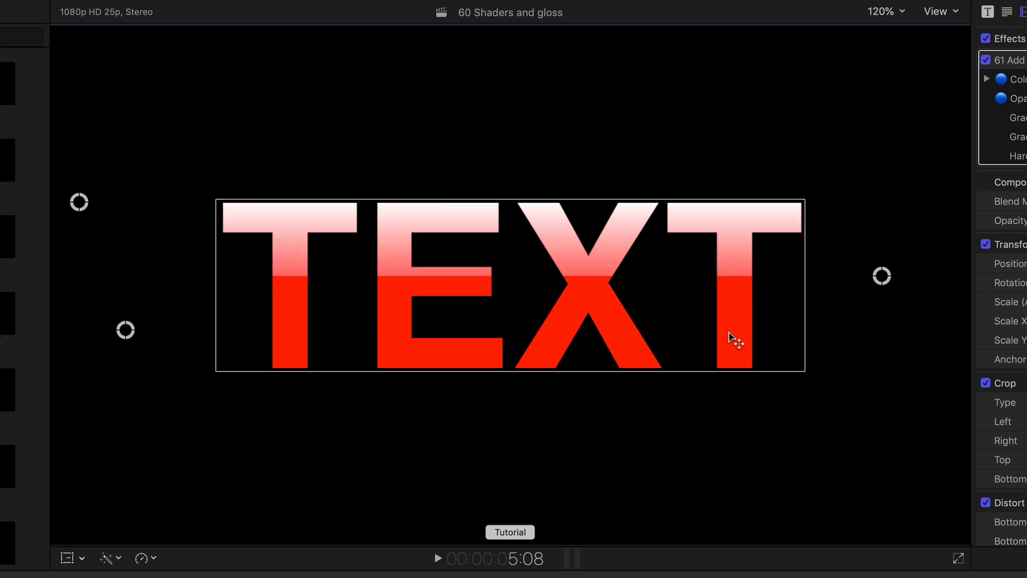
pyautogui.moveTo(107, 223)
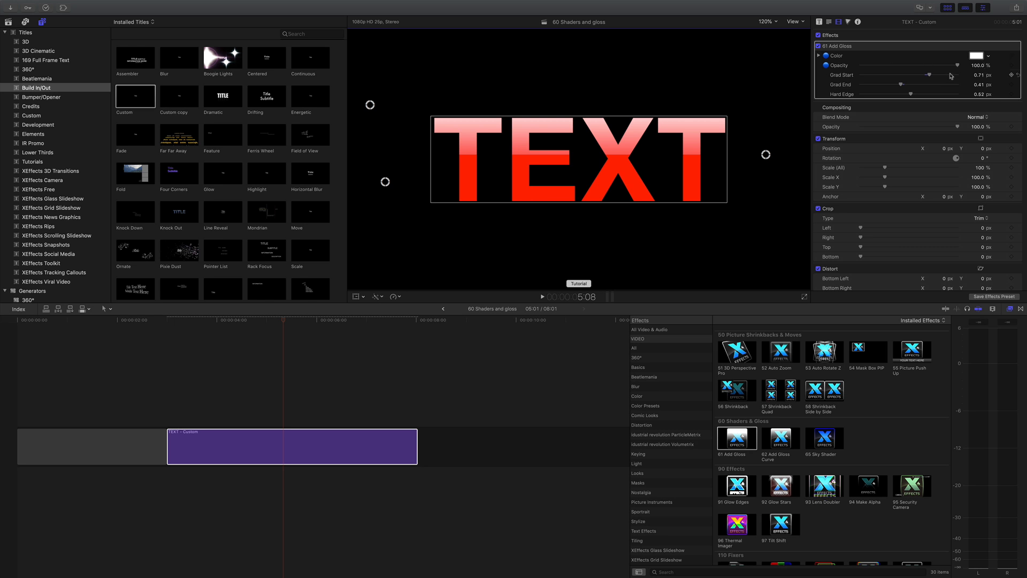
pyautogui.moveTo(866, 82)
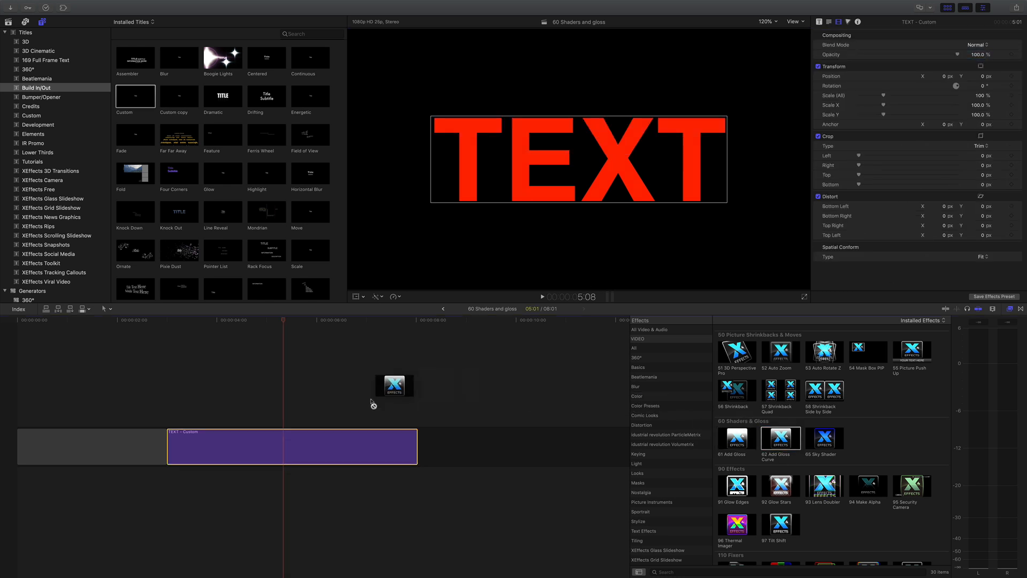
# Step: Apply Add Gloss Curve to the red TEXT title with Circle X Scale about 165%
pyautogui.doubleClick(780, 436)
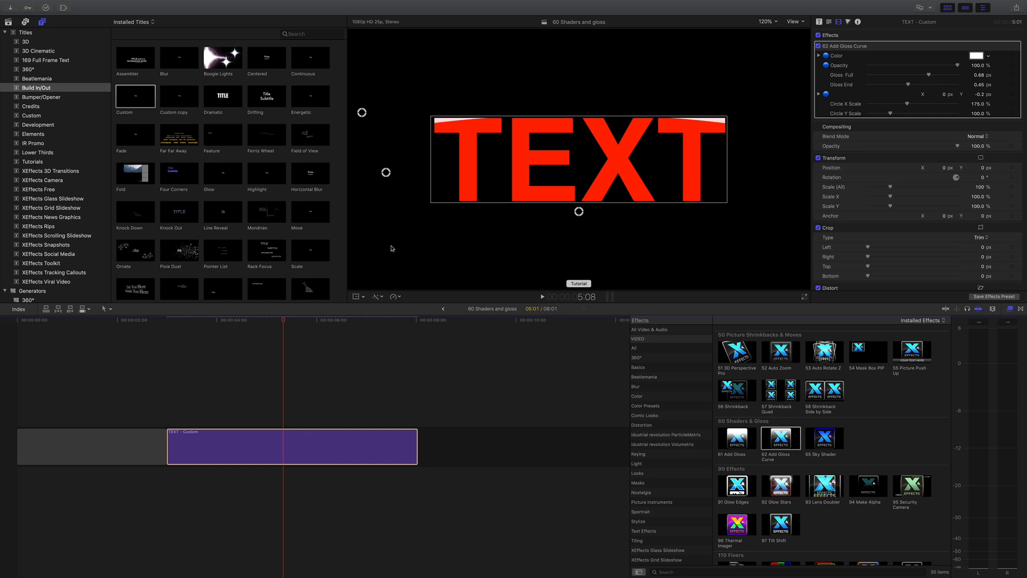
pyautogui.moveTo(513, 237)
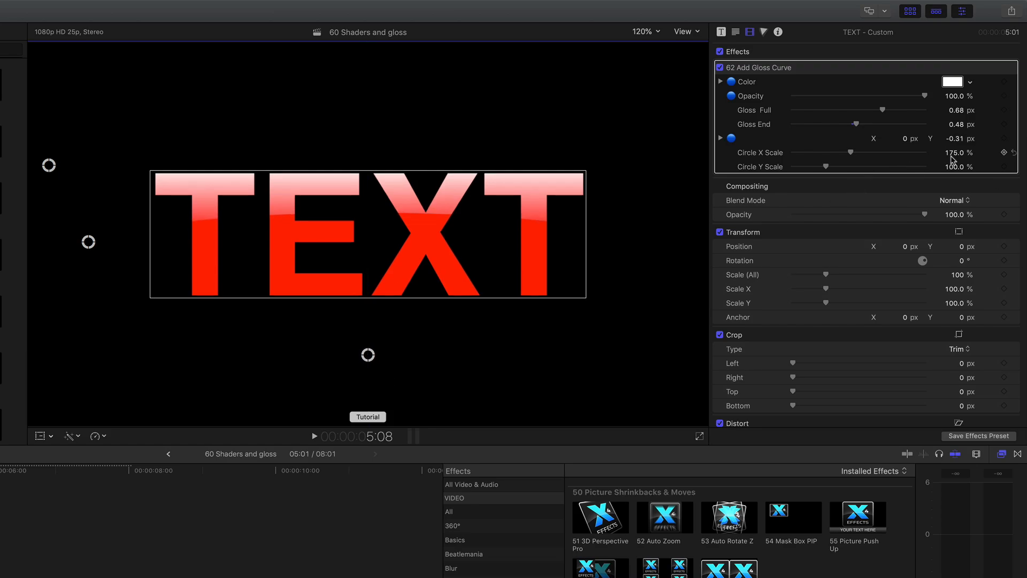
pyautogui.moveTo(852, 152); pyautogui.dragTo(839, 152)
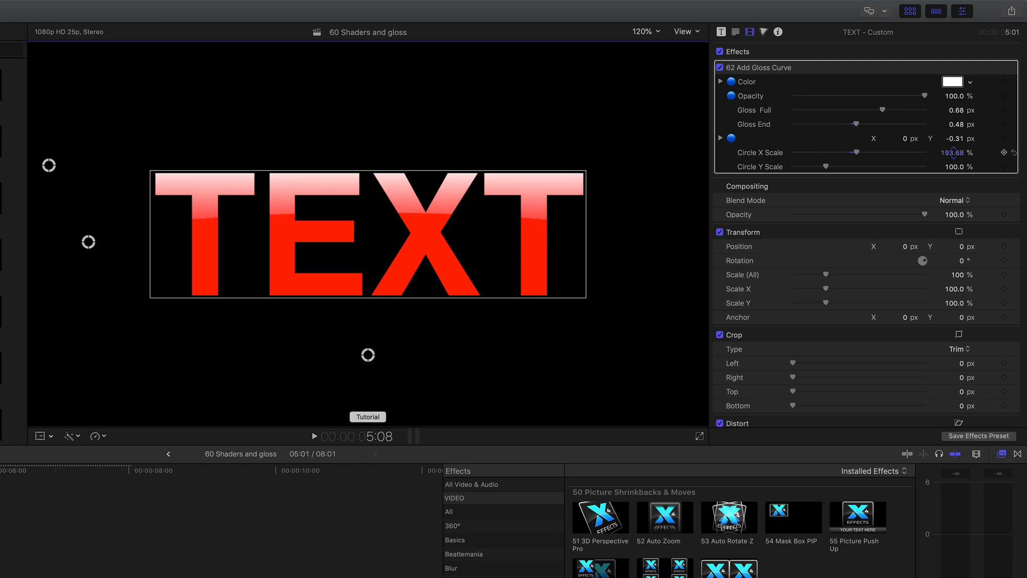
pyautogui.moveTo(853, 152); pyautogui.dragTo(844, 151)
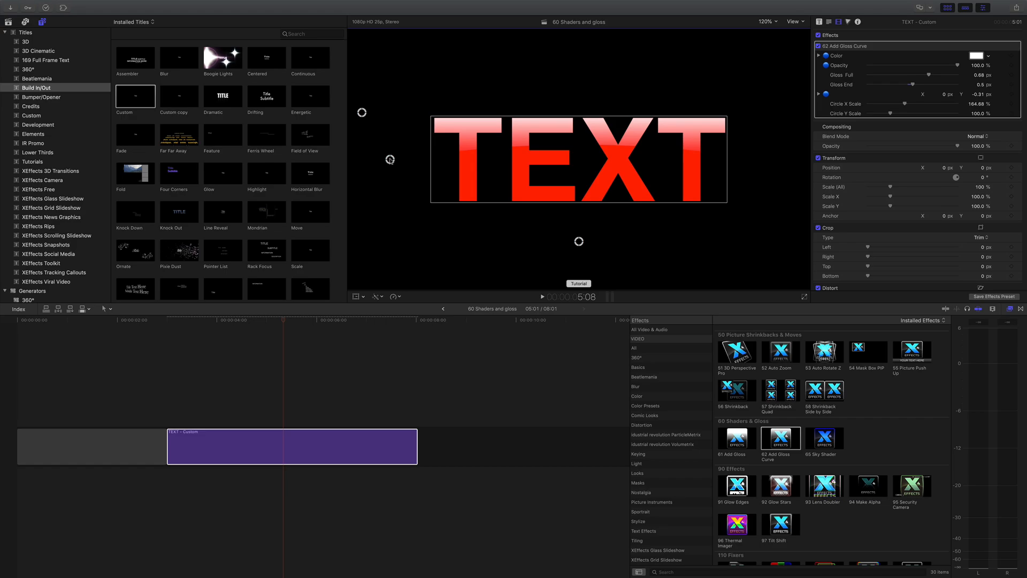
pyautogui.moveTo(807, 49)
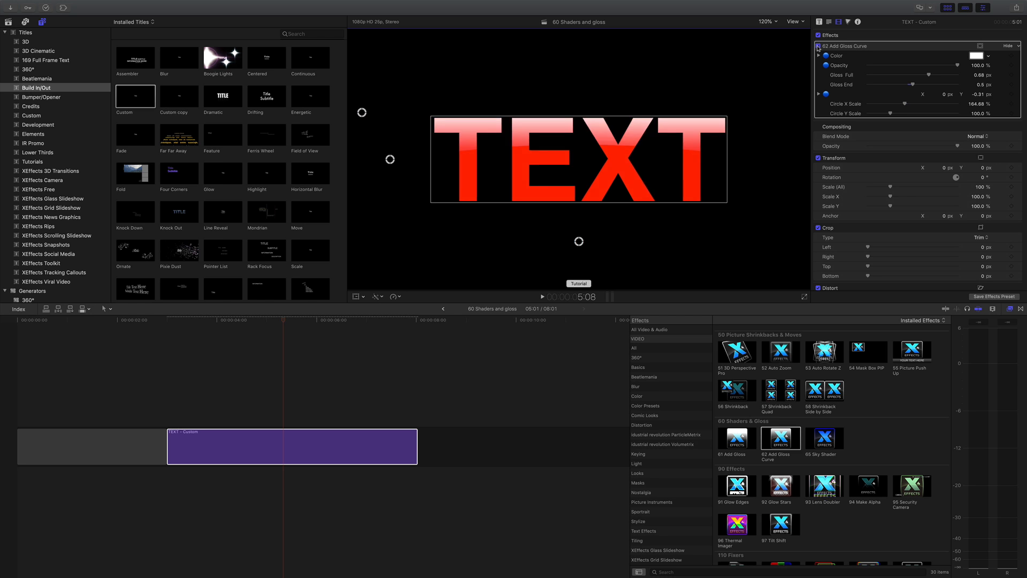
pyautogui.moveTo(797, 263)
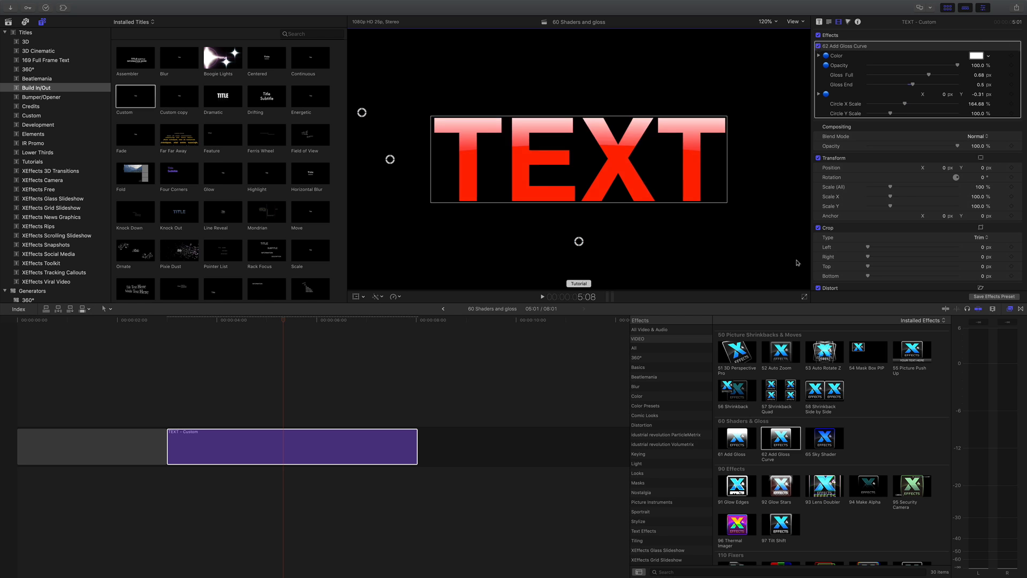